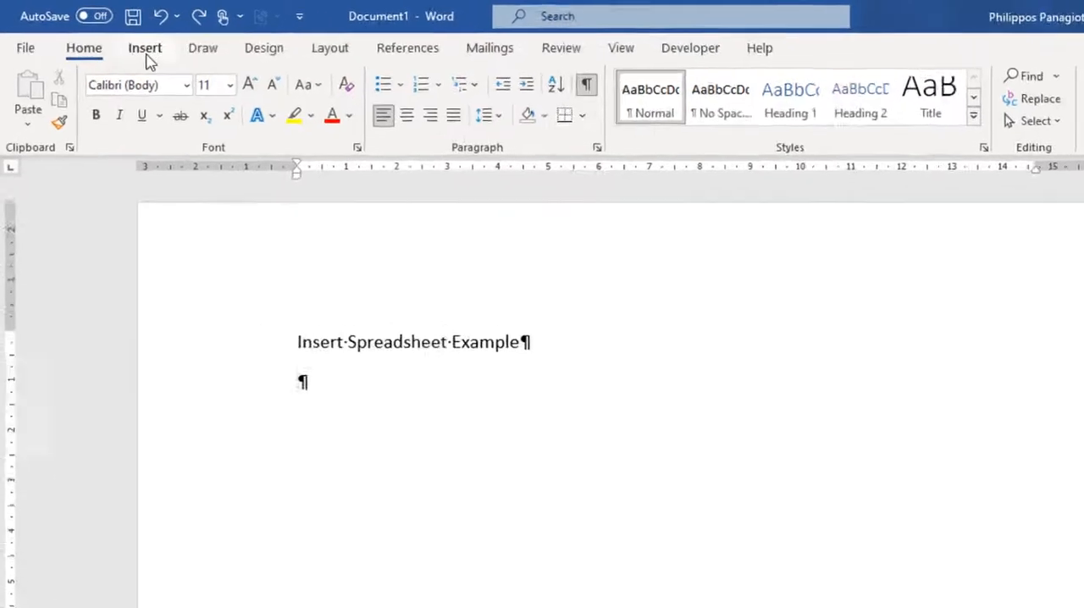
Step: Start inserting an embedded object from the Insert ribbon's Object command
click(144, 48)
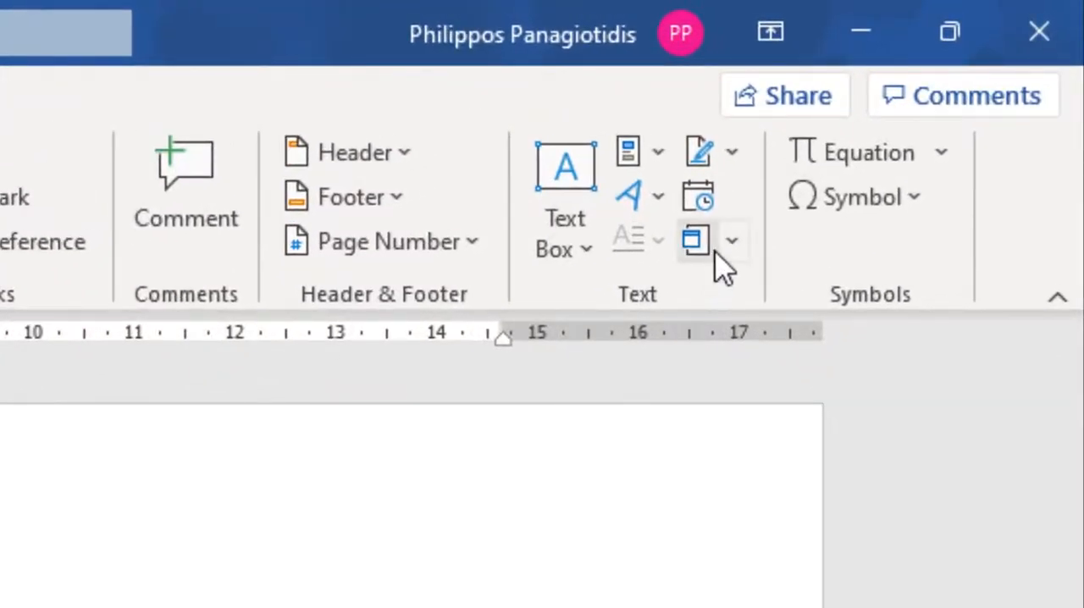
mouse_move(695, 241)
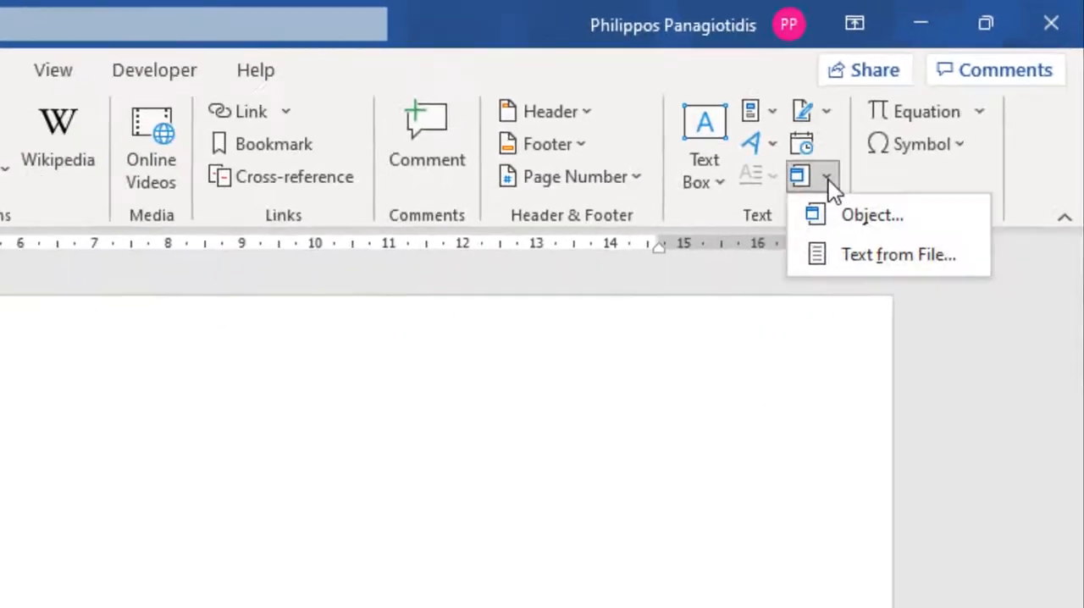
mouse_move(873, 213)
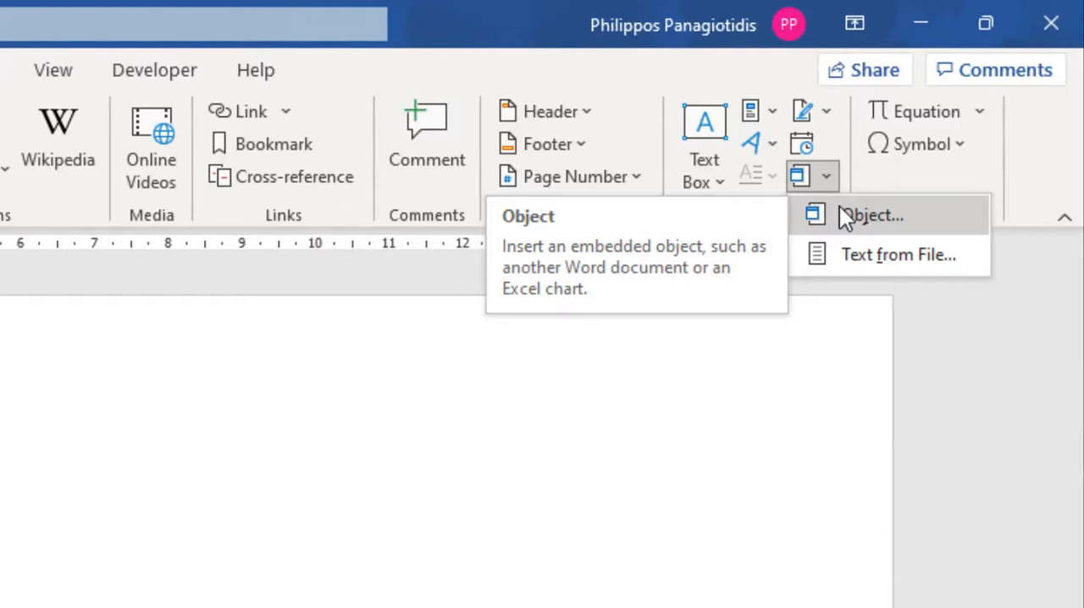
click(878, 215)
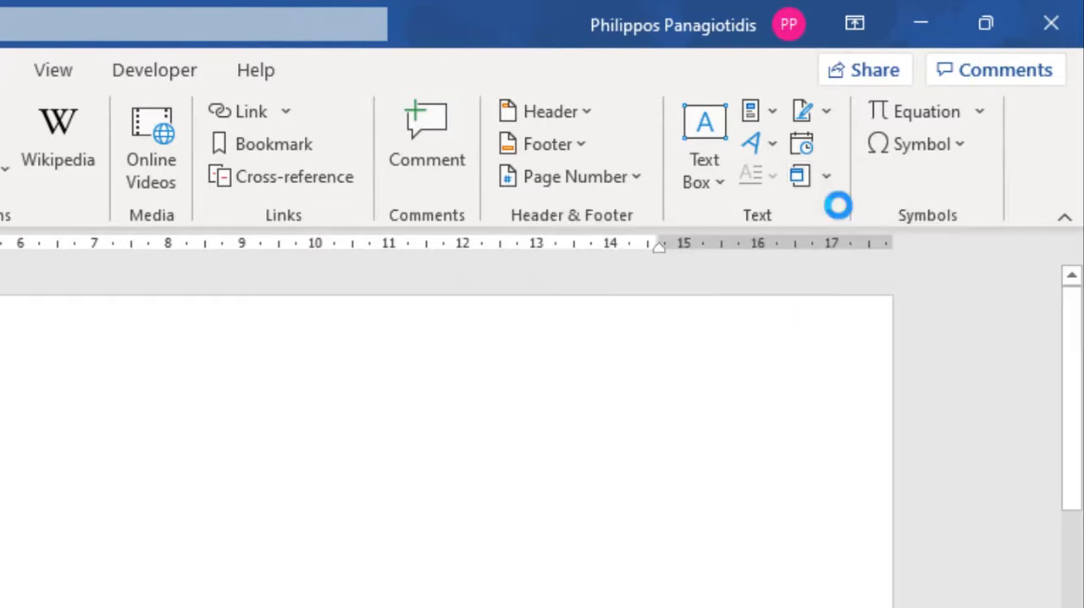
Step: Switch the Object dialog to Create from File
click(799, 174)
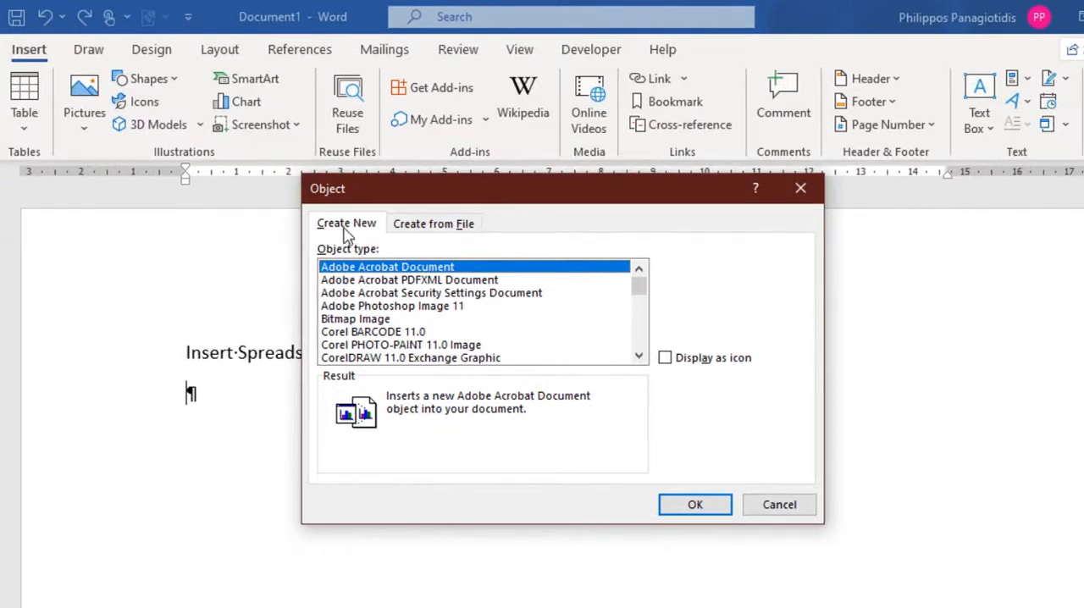
mouse_move(366, 236)
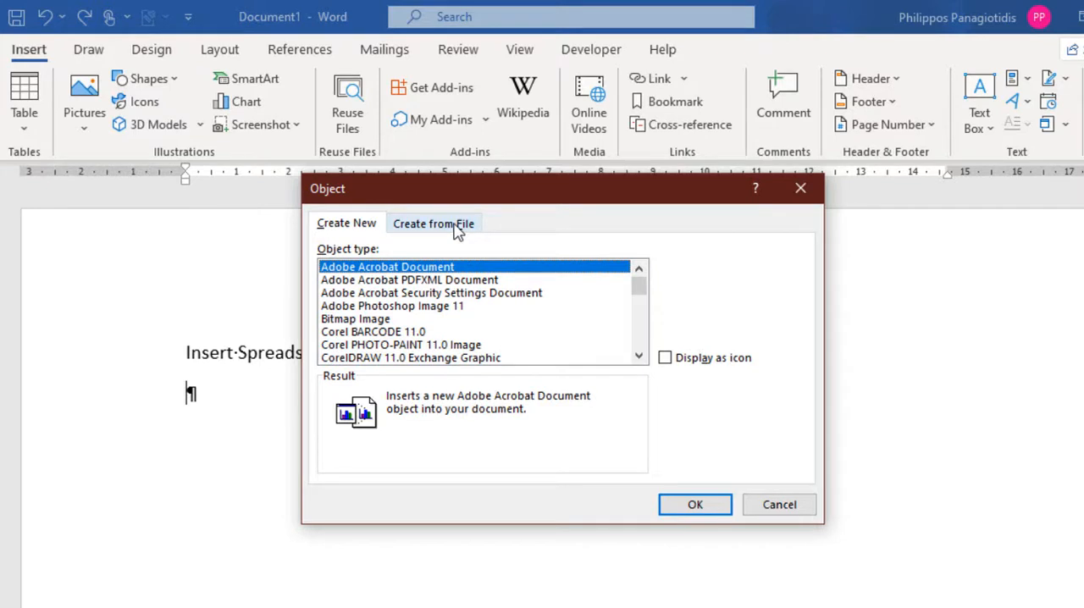
click(434, 224)
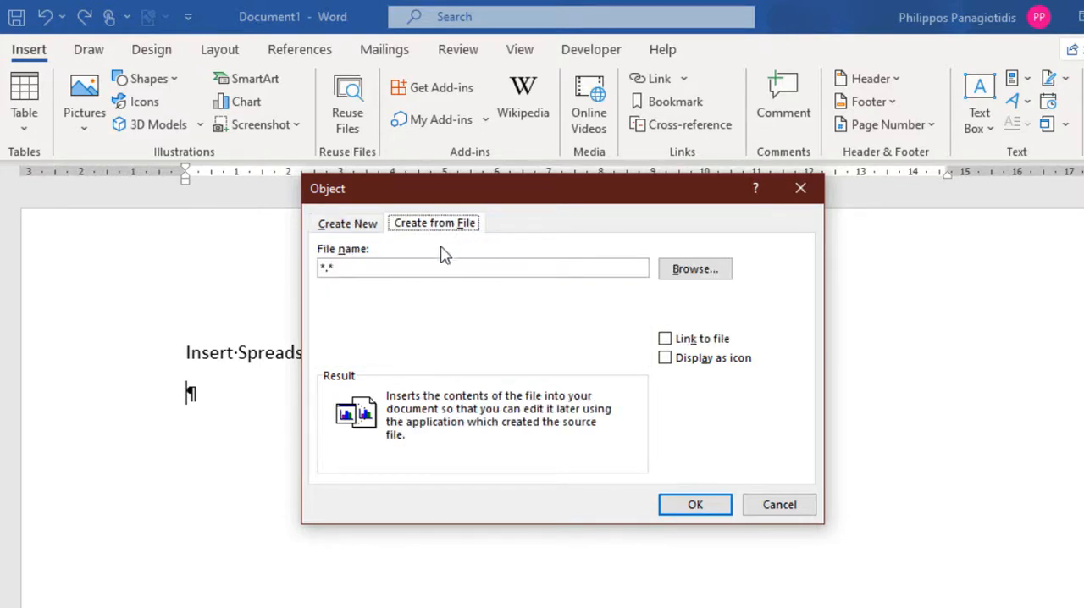
mouse_move(417, 295)
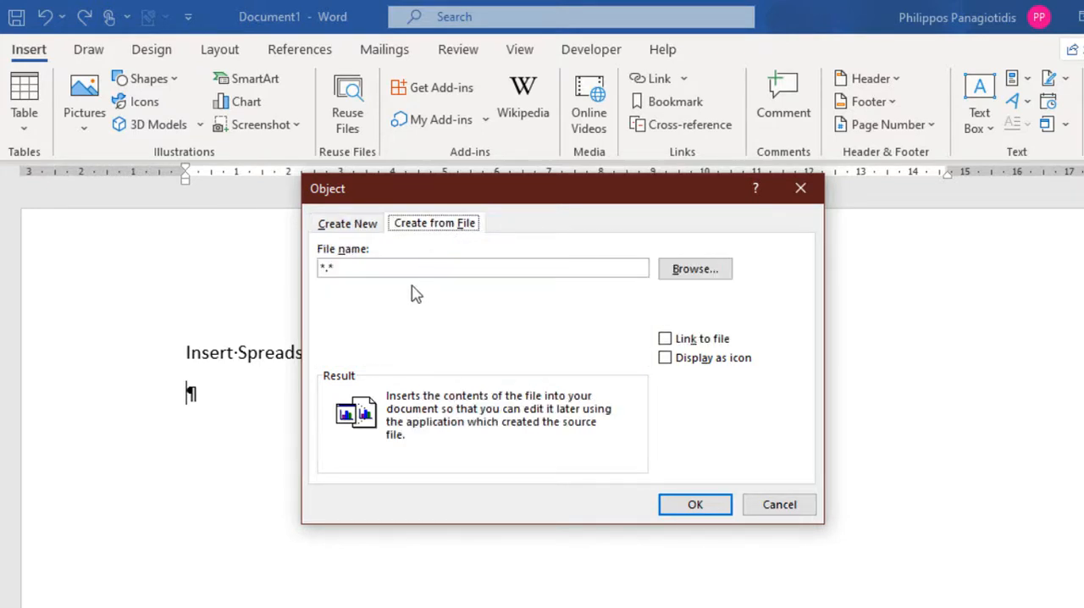
mouse_move(410, 295)
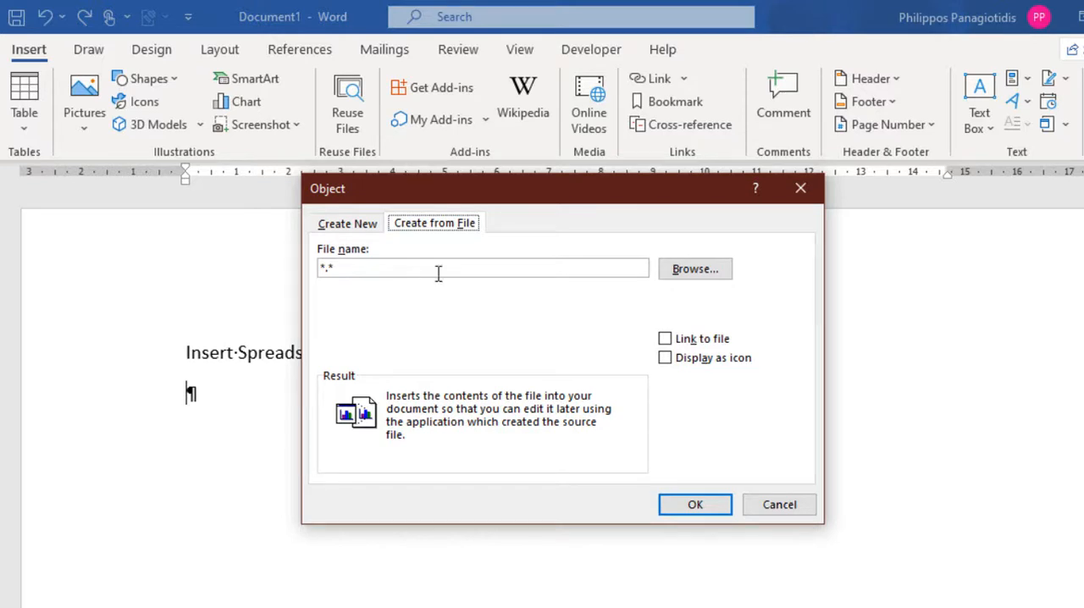
mouse_move(695, 267)
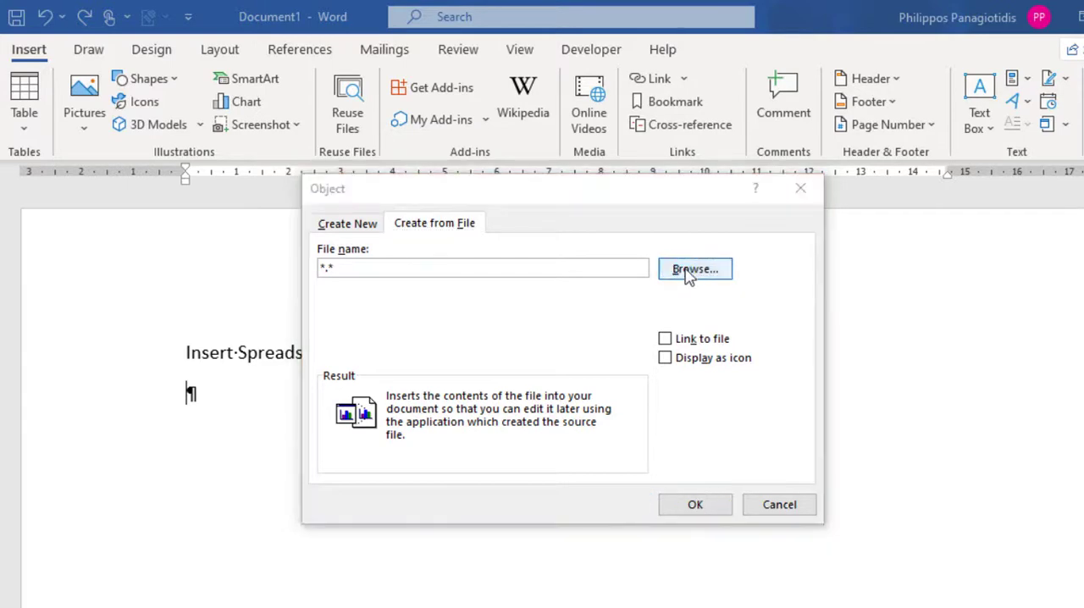
Step: Browse to the Desktop and select the monthly budget .xlsx as the source file
click(695, 268)
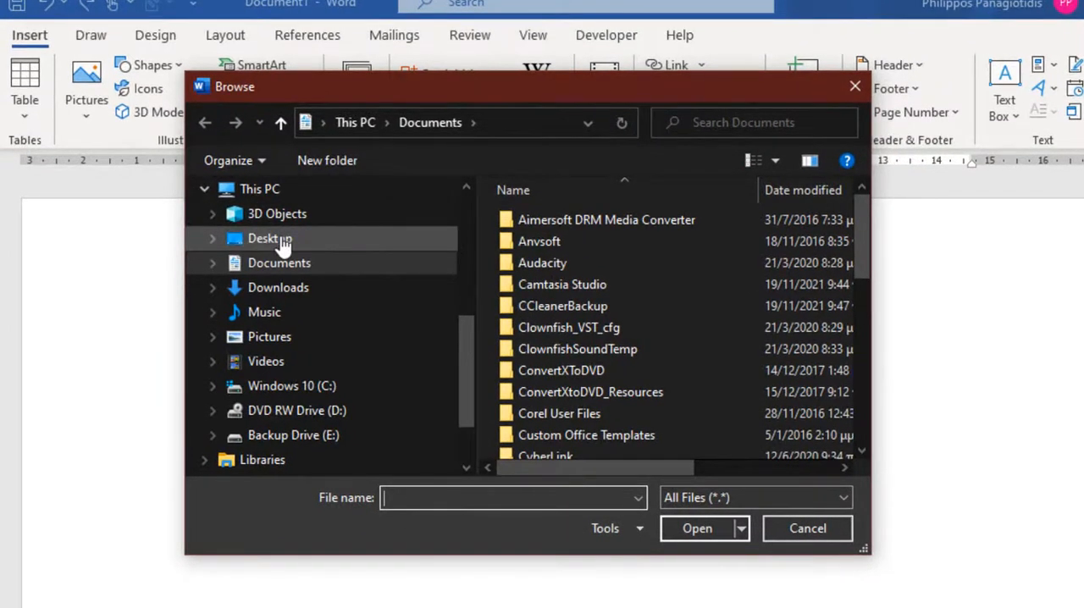
click(269, 238)
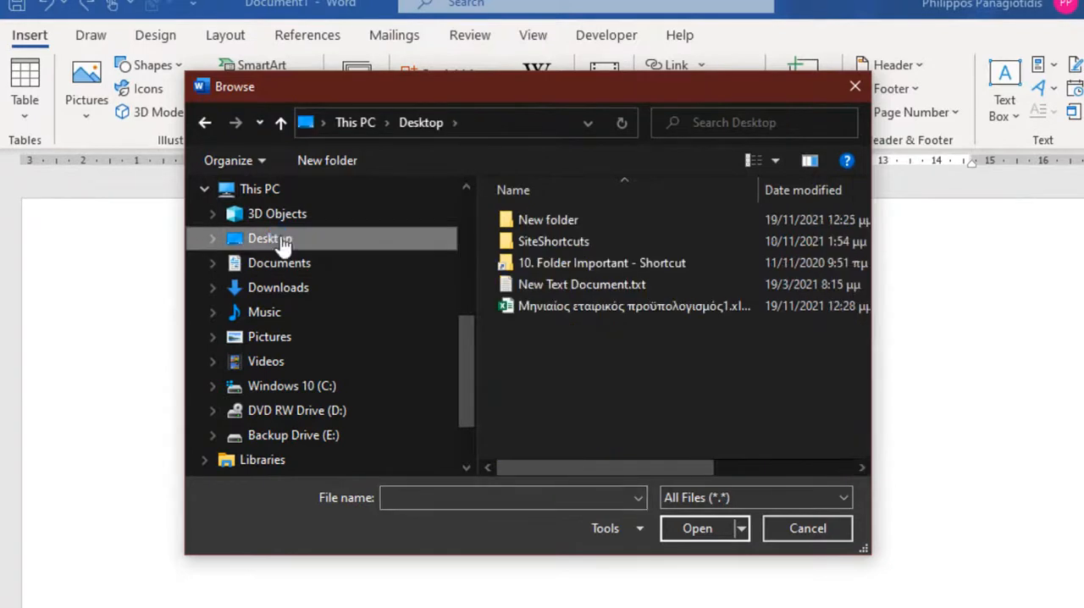
mouse_move(576, 305)
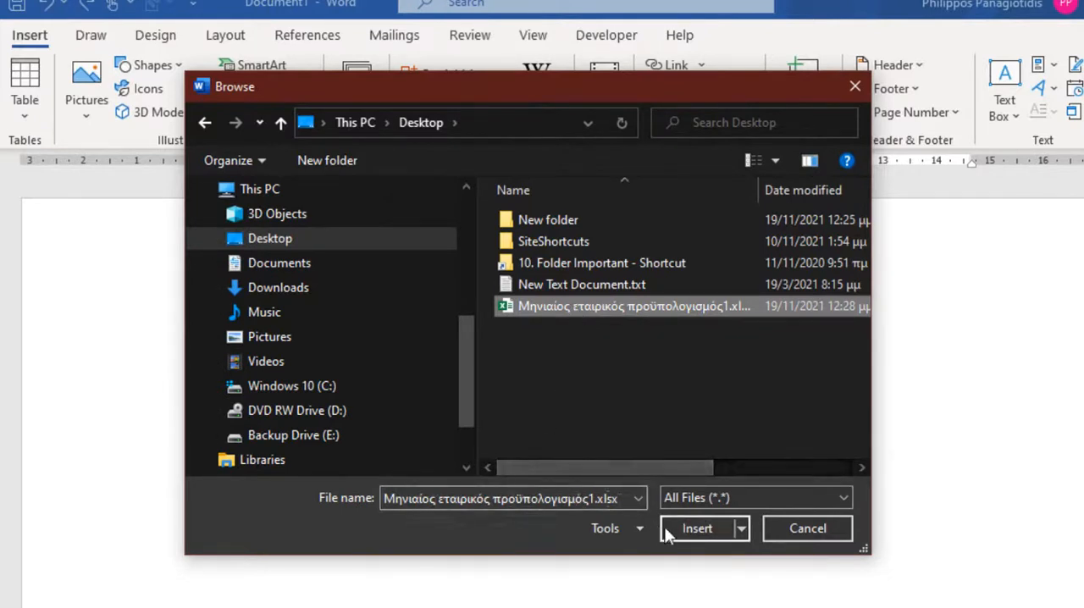
click(807, 529)
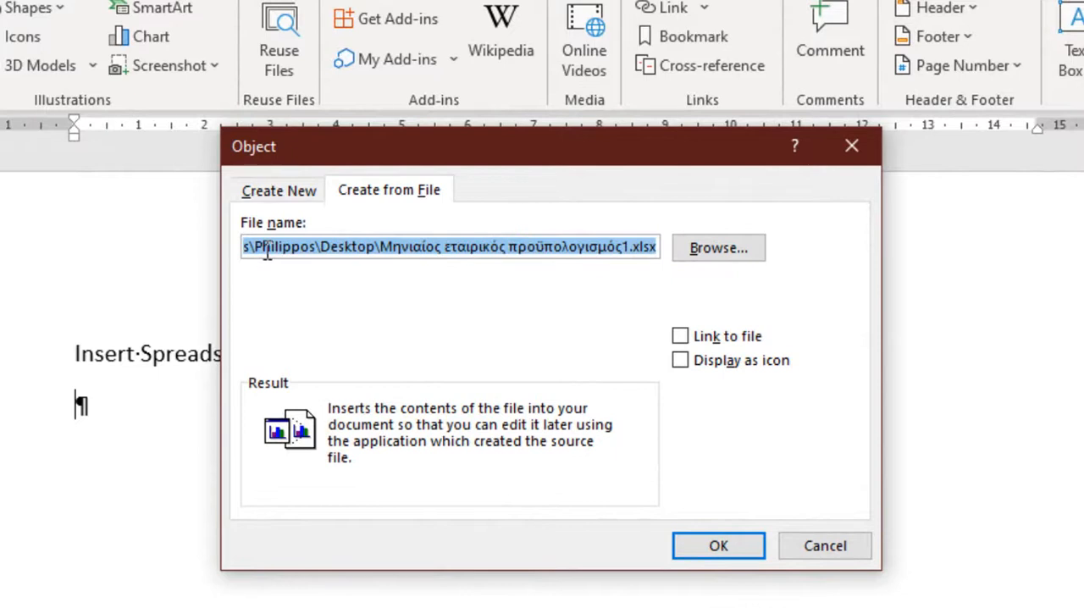
mouse_move(288, 254)
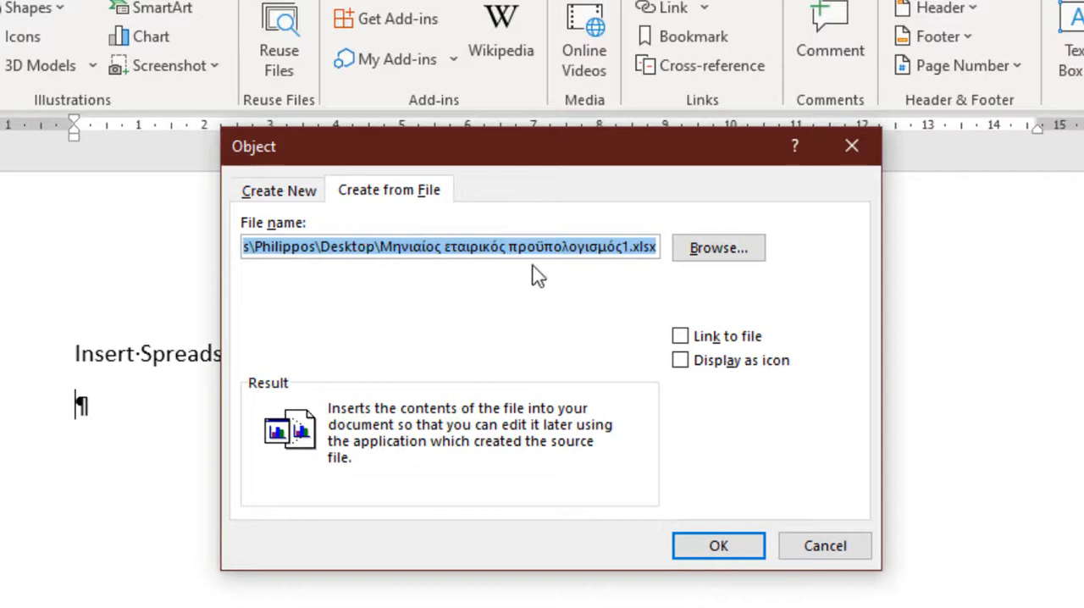
mouse_move(647, 352)
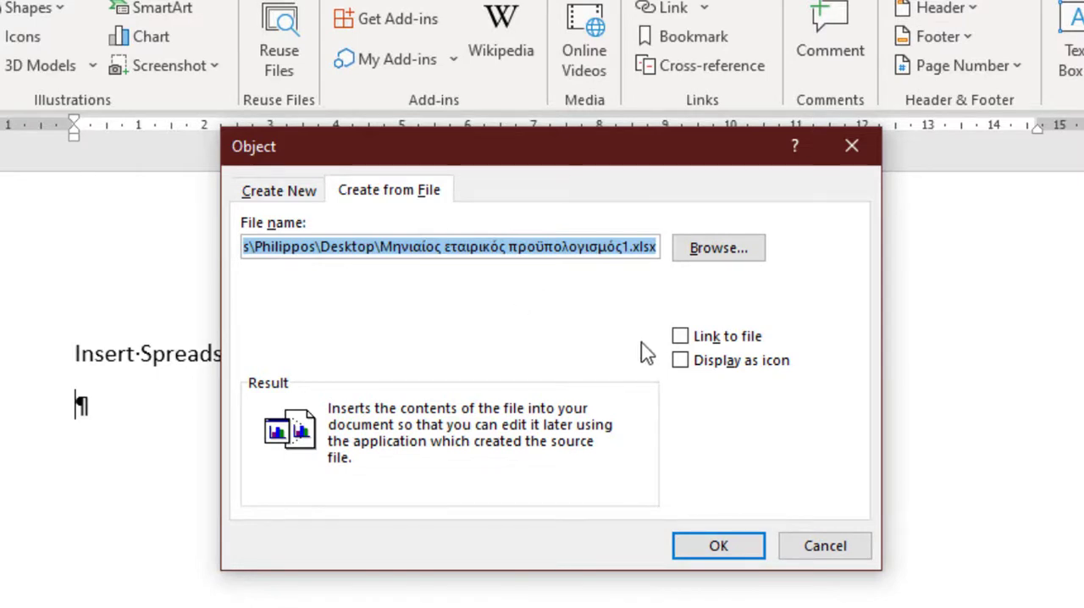
mouse_move(681, 335)
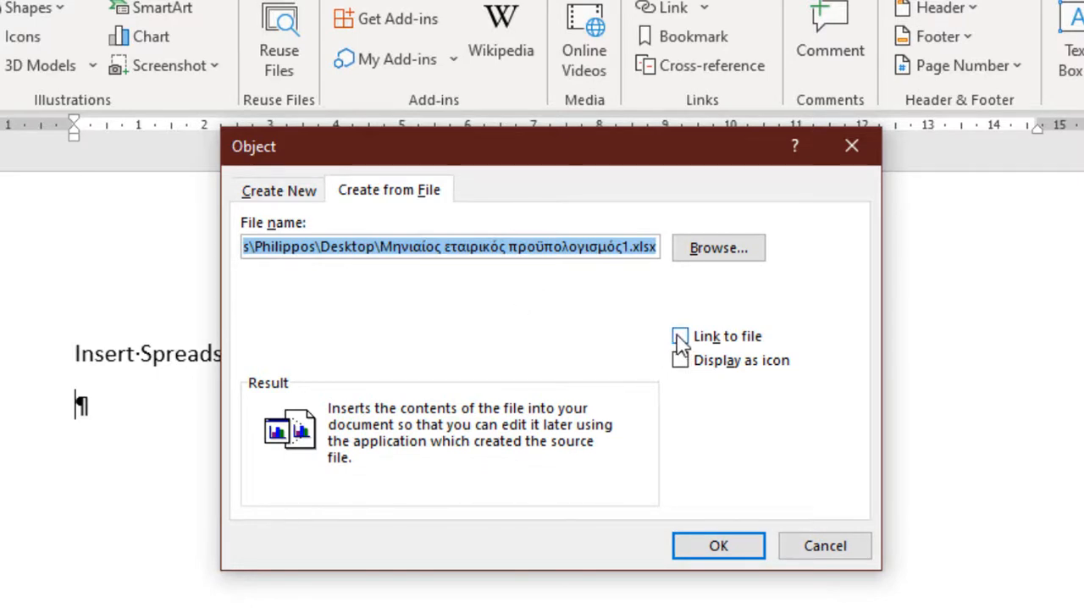
Step: Turn on Link to file and leave Display as icon unticked
click(681, 335)
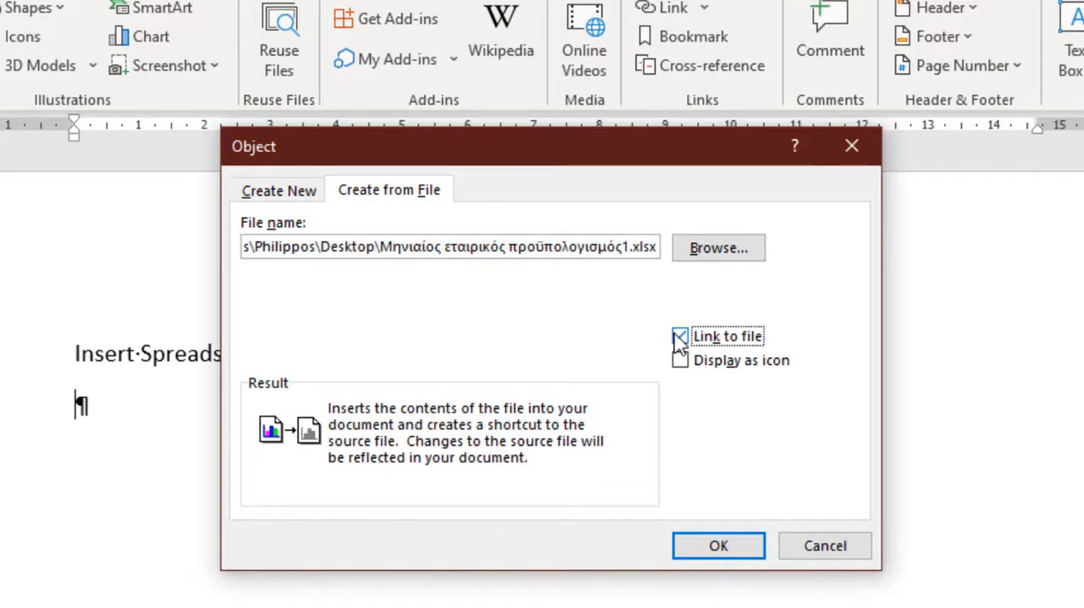
click(681, 335)
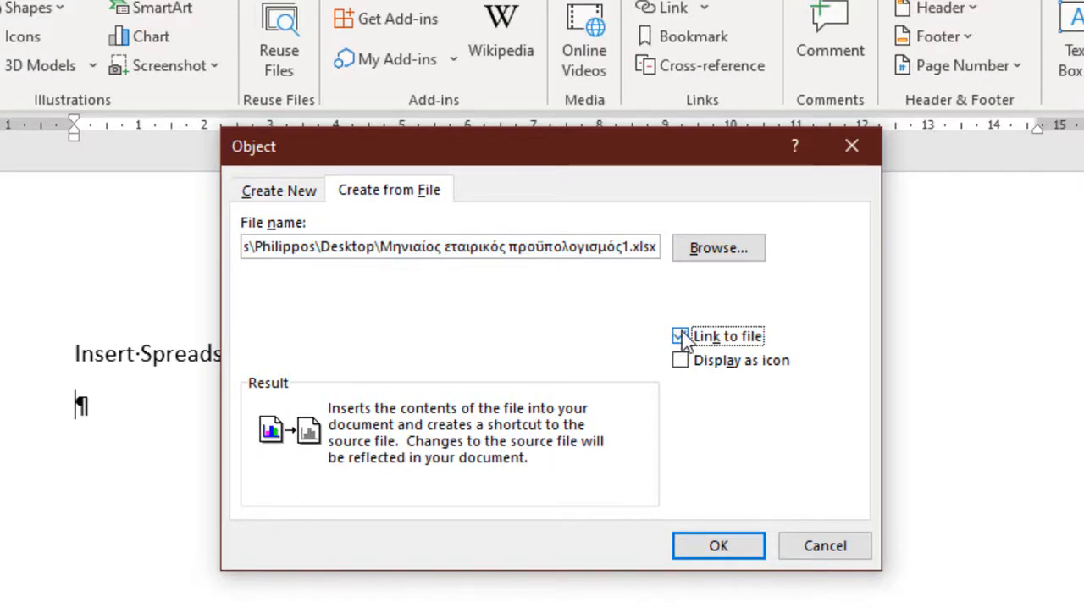
click(680, 336)
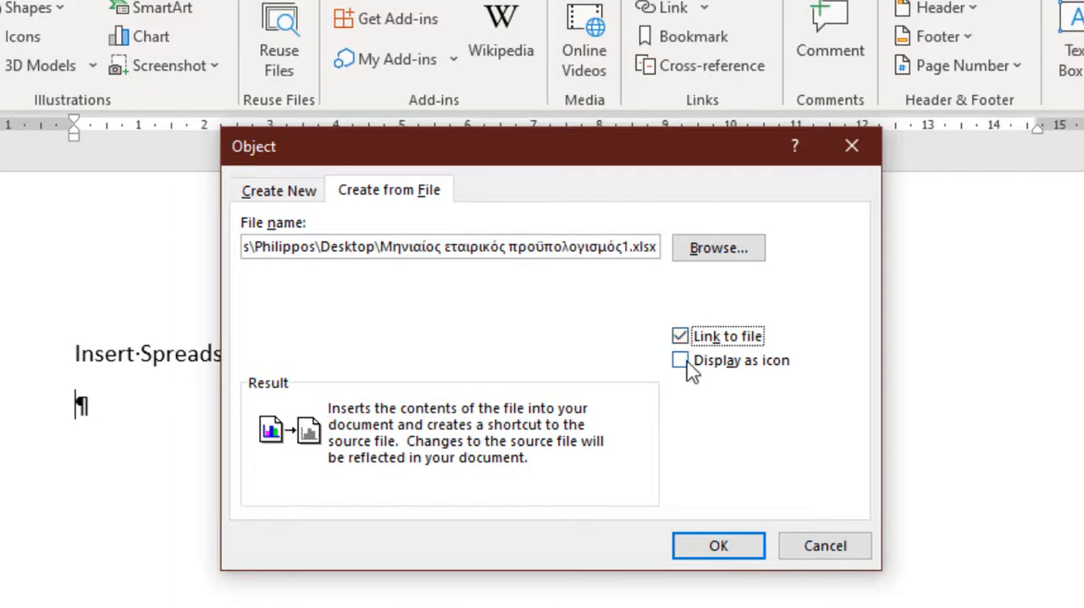
click(681, 361)
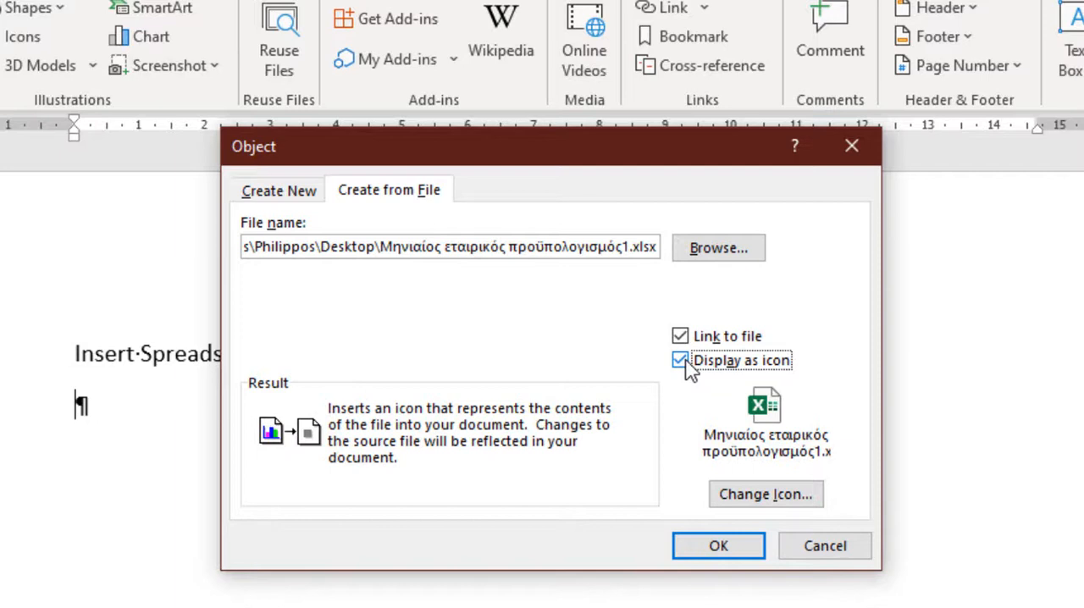
click(681, 361)
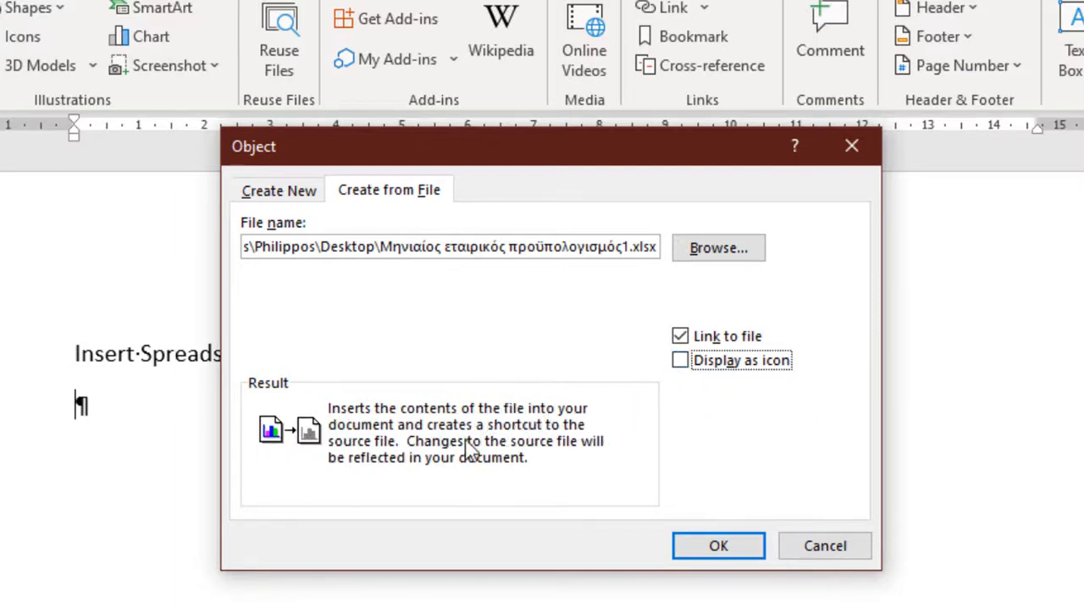
mouse_move(523, 464)
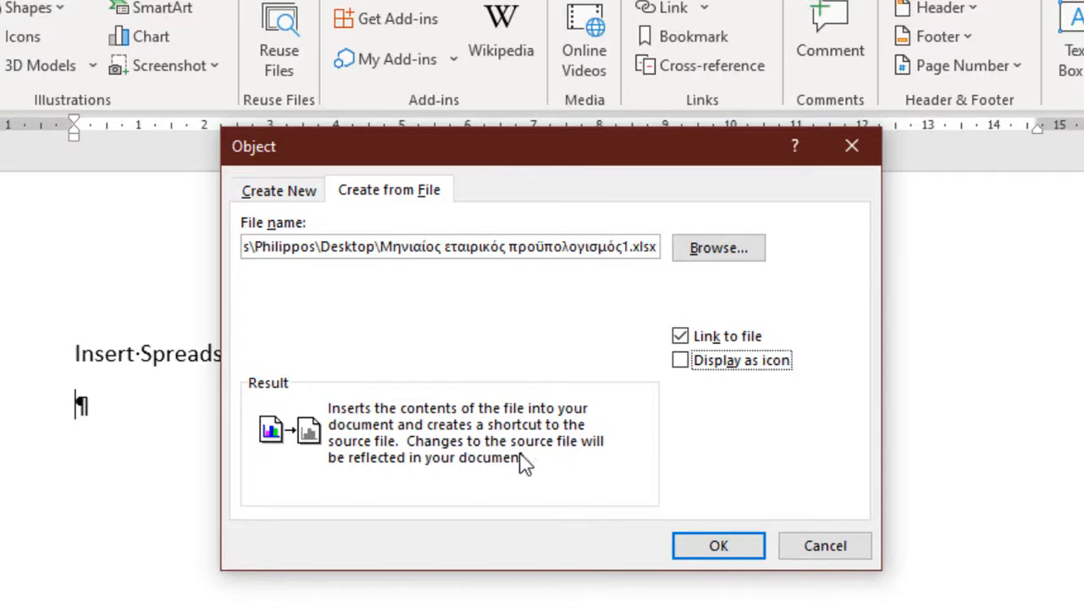
mouse_move(415, 477)
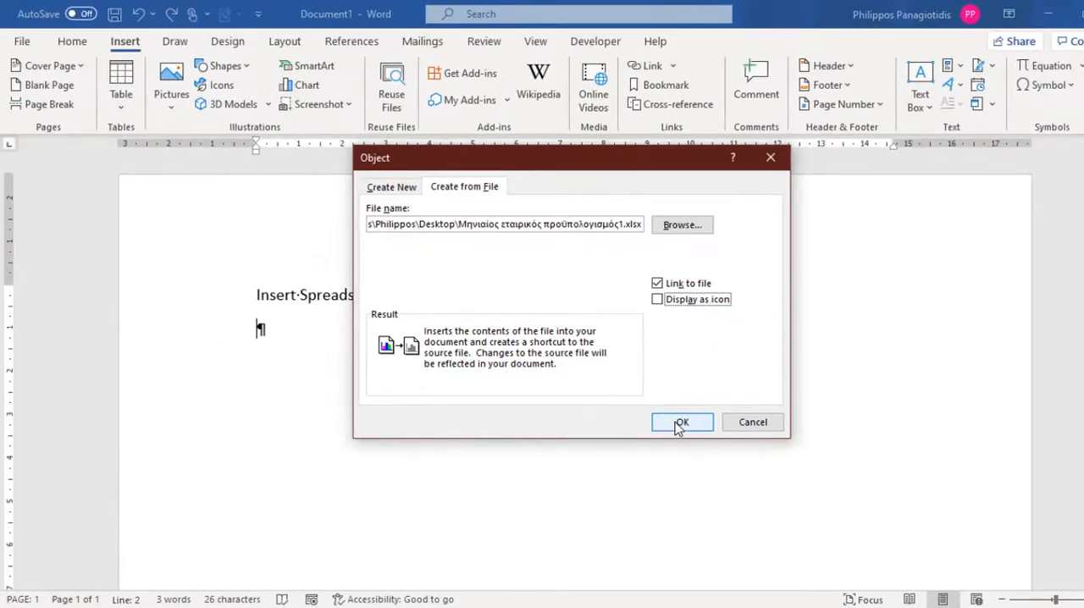
Step: Confirm the insertion and scroll through the embedded budget totals and chart
click(681, 422)
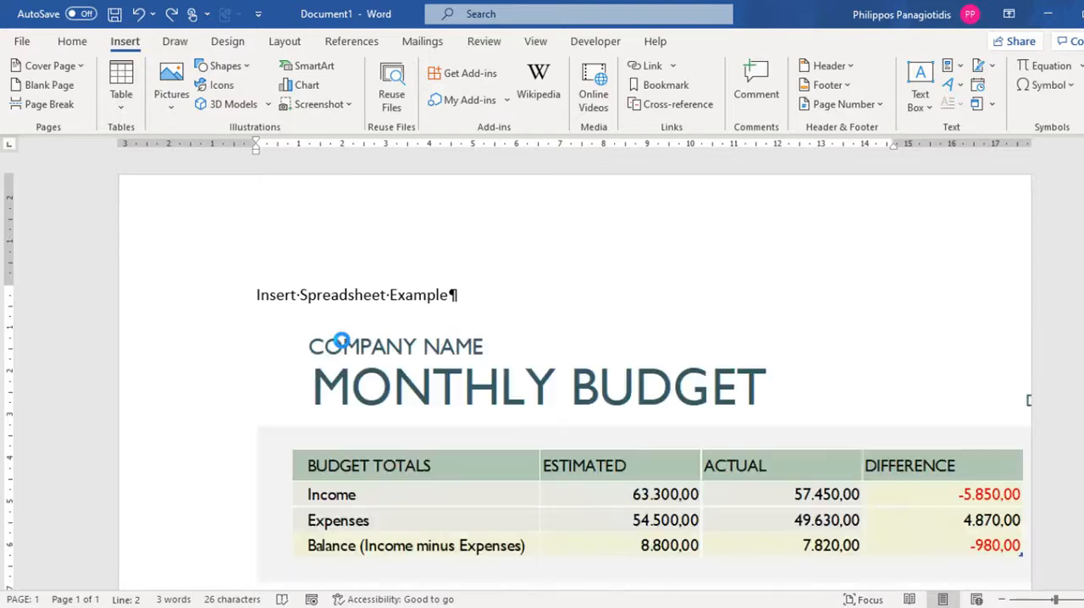
scroll(down, 3)
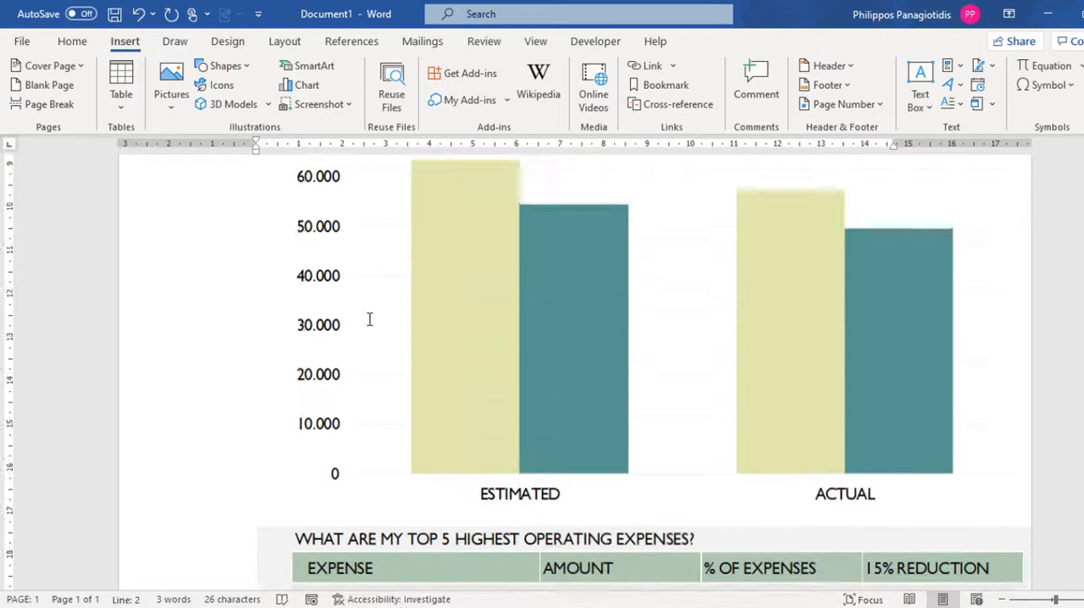
scroll(up, 3)
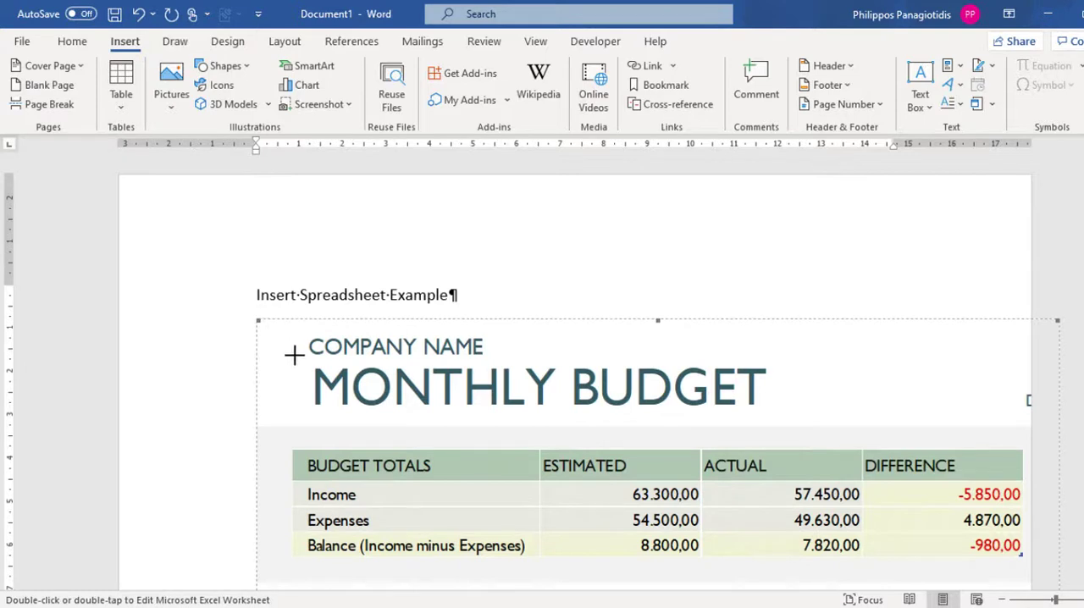
mouse_move(386, 420)
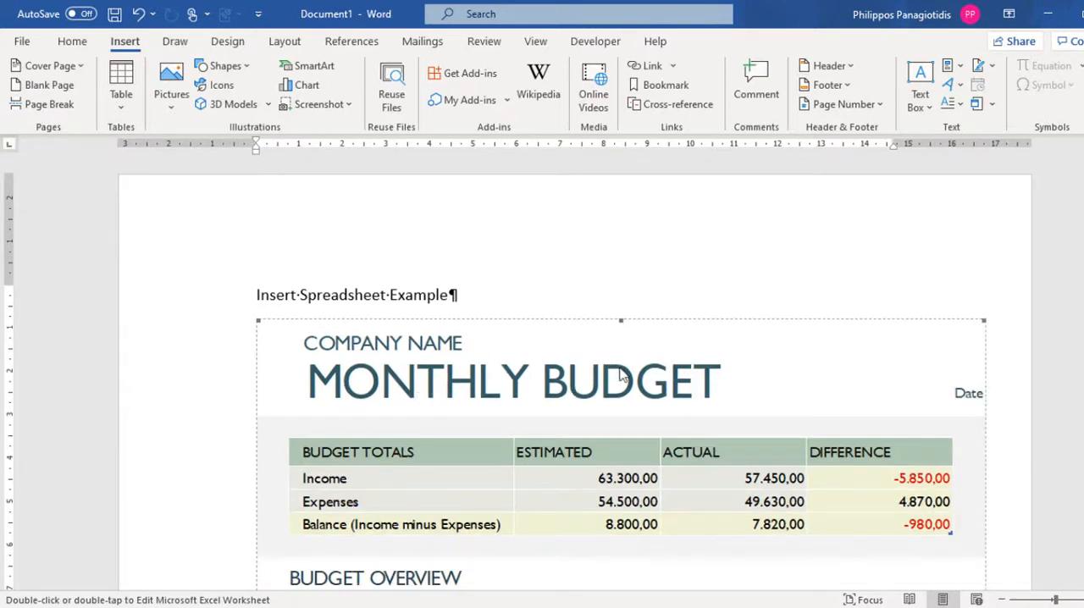
scroll(down, 3)
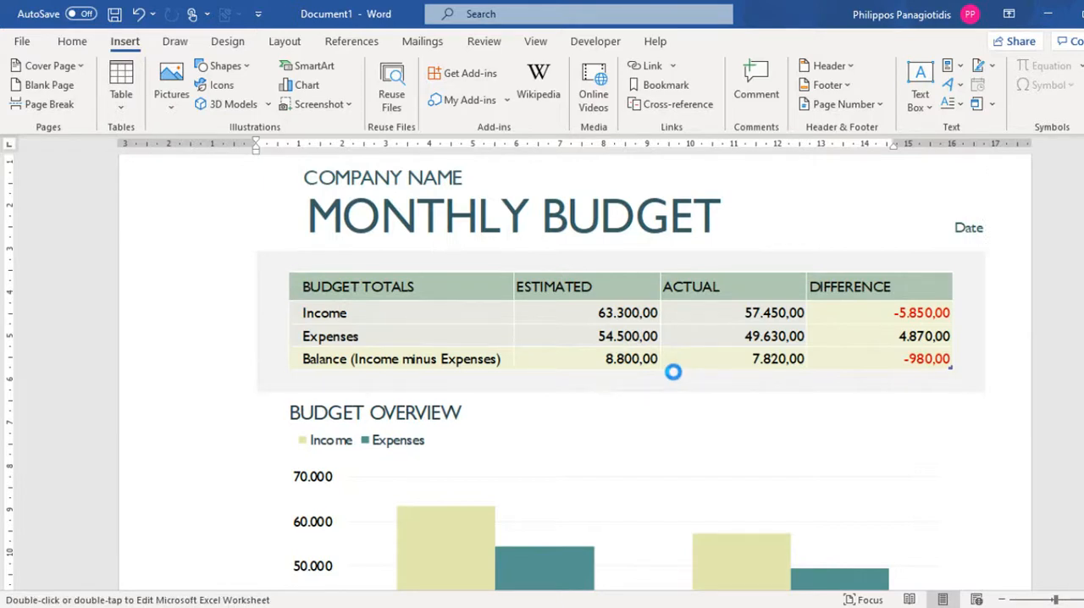
mouse_move(677, 378)
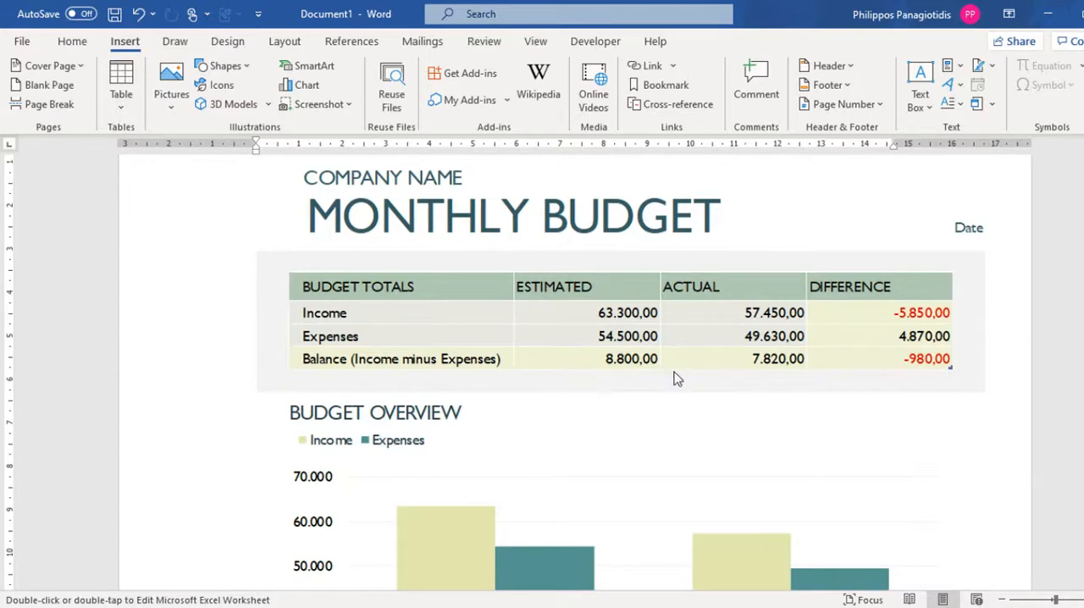
Step: Open the embedded budget sheet in Excel, save the workbook and close it back to Word
double_click(677, 380)
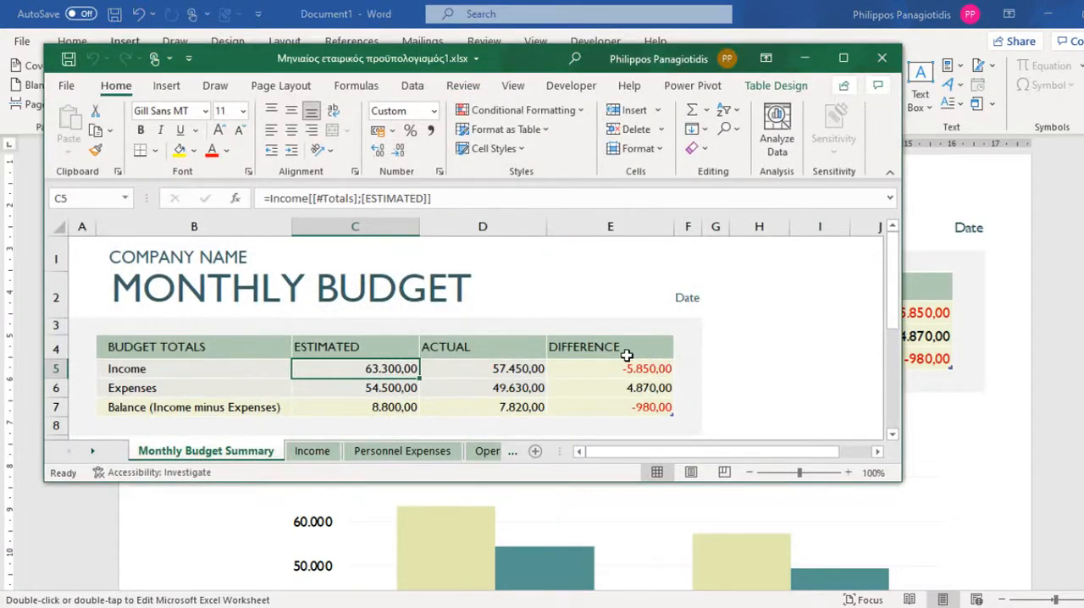
mouse_move(549, 347)
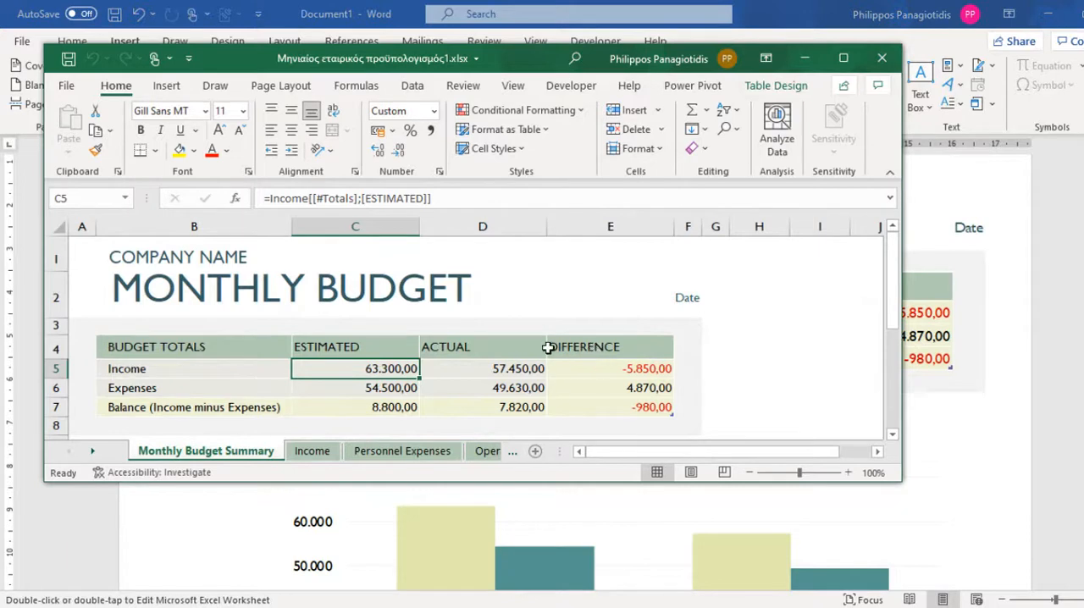
mouse_move(576, 356)
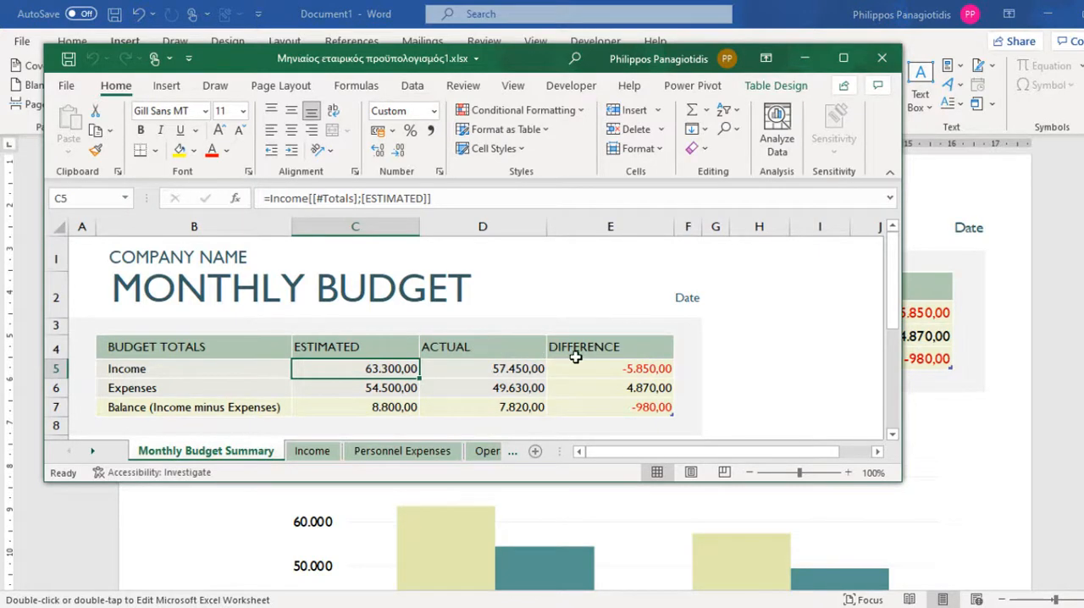
mouse_move(563, 360)
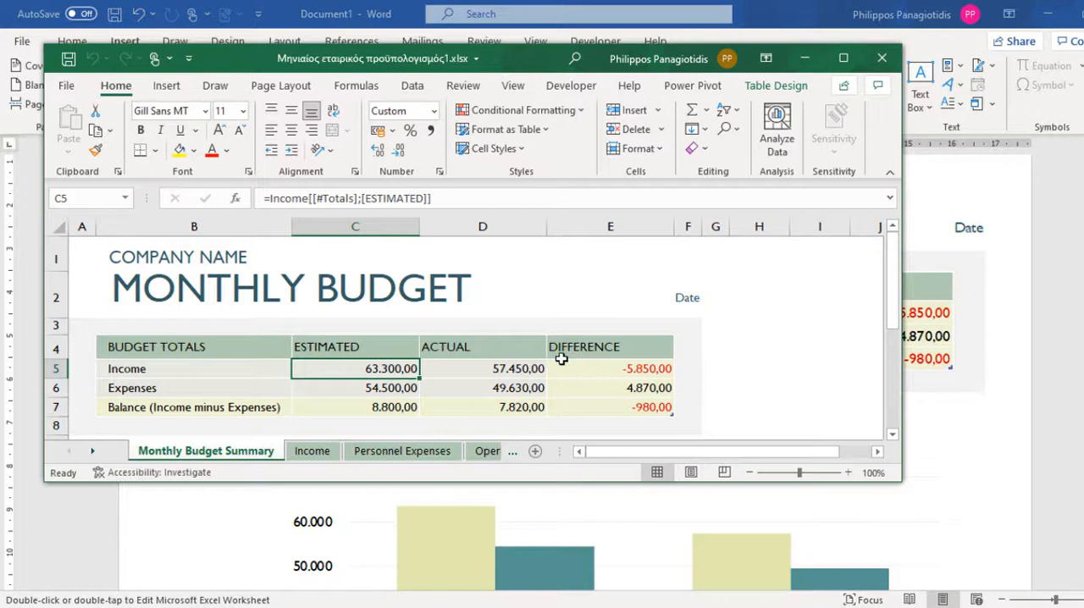
mouse_move(292, 241)
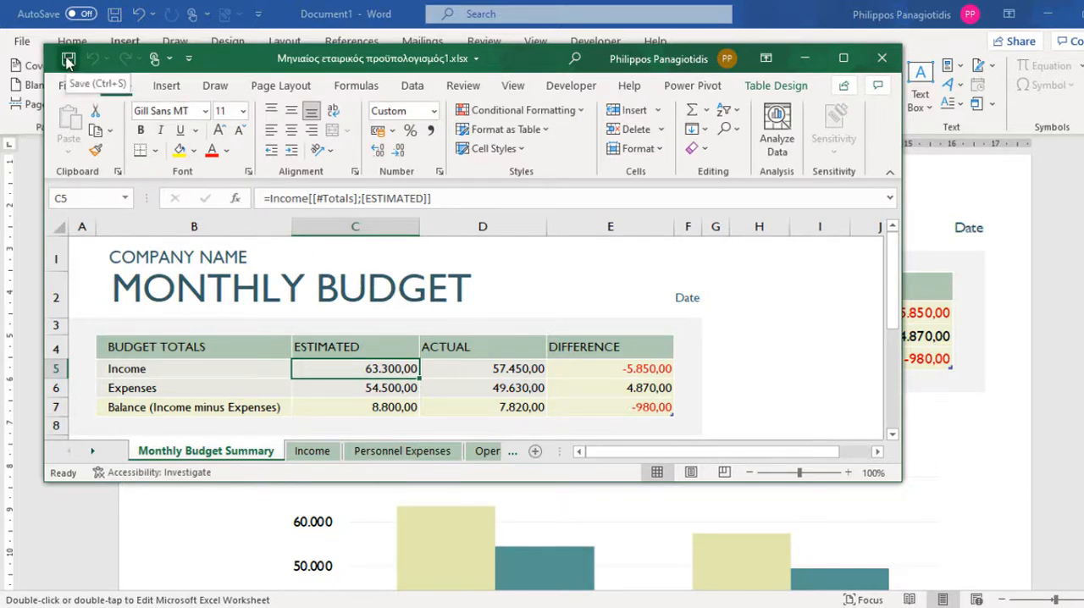
click(67, 57)
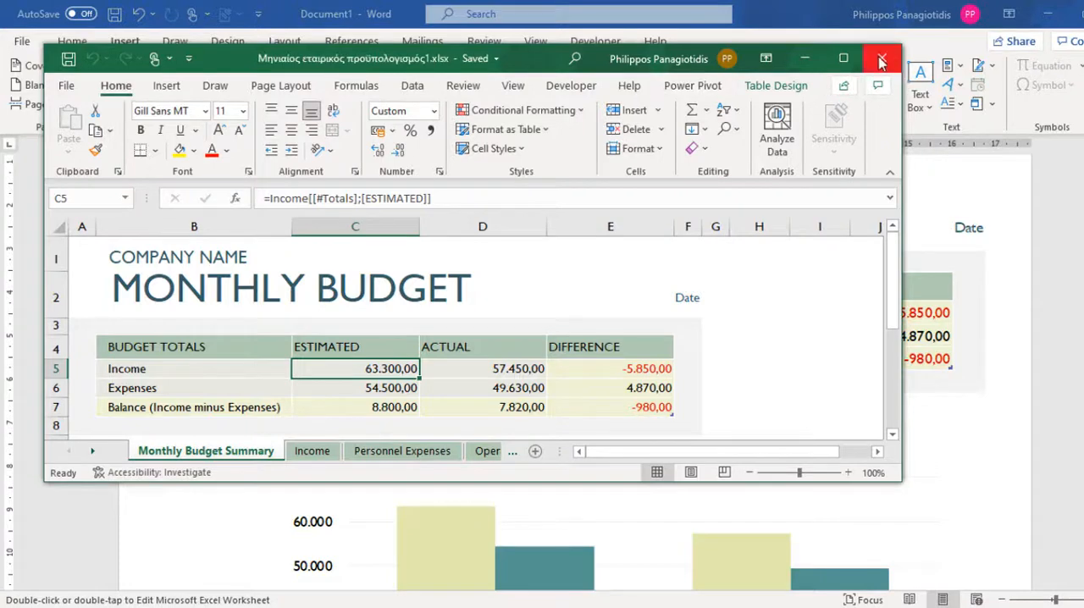
click(881, 58)
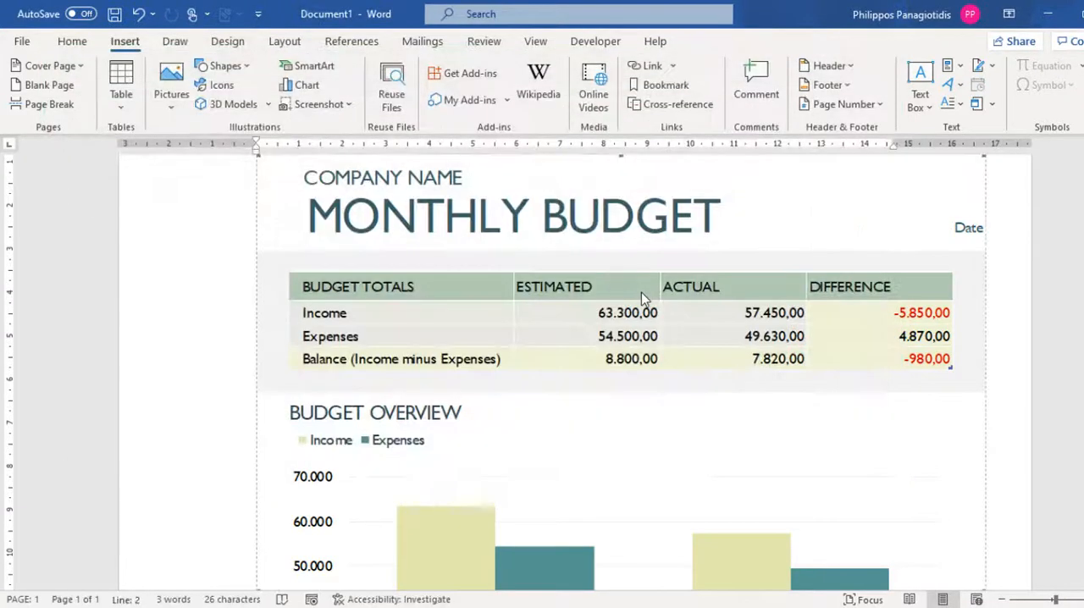